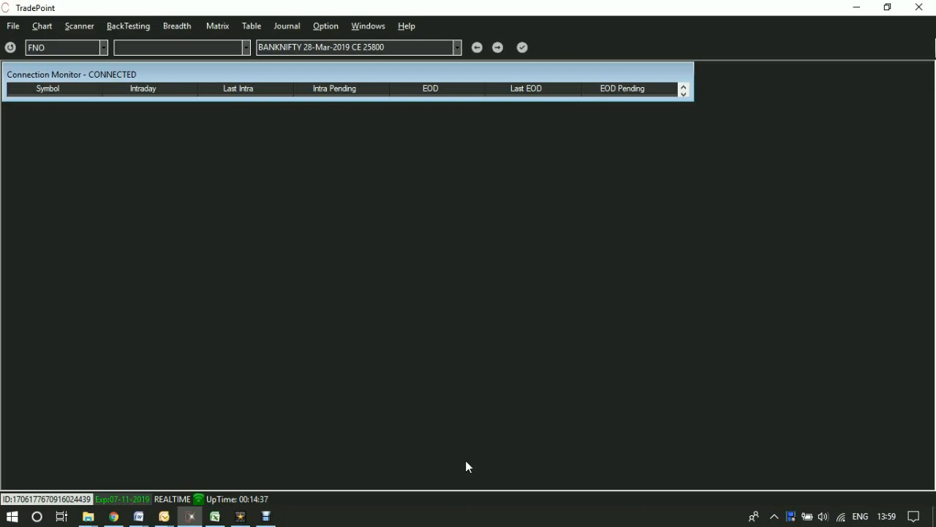
{"action": "mouse_move", "coordinate": [286, 248]}
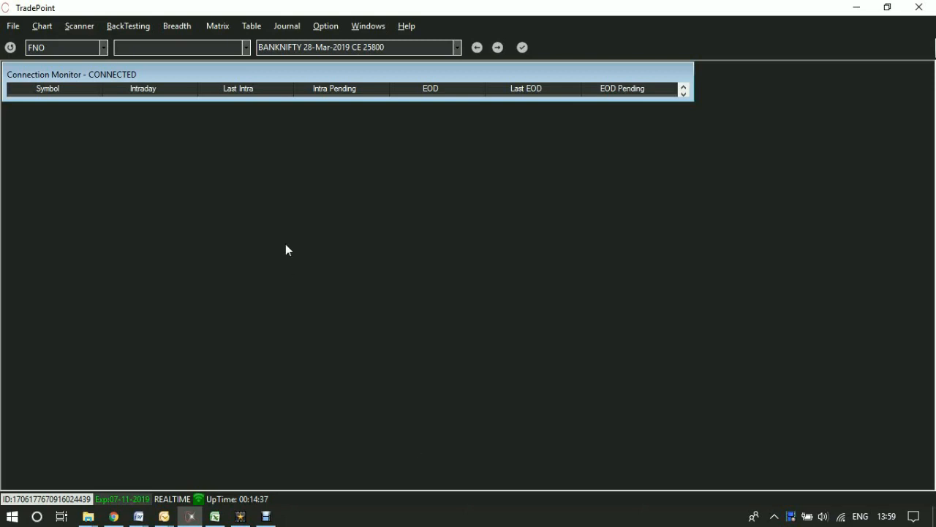
Bring up the Chart menu listing the chart types, including straddle and strangle variants
{"action": "left_click", "coordinate": [41, 26]}
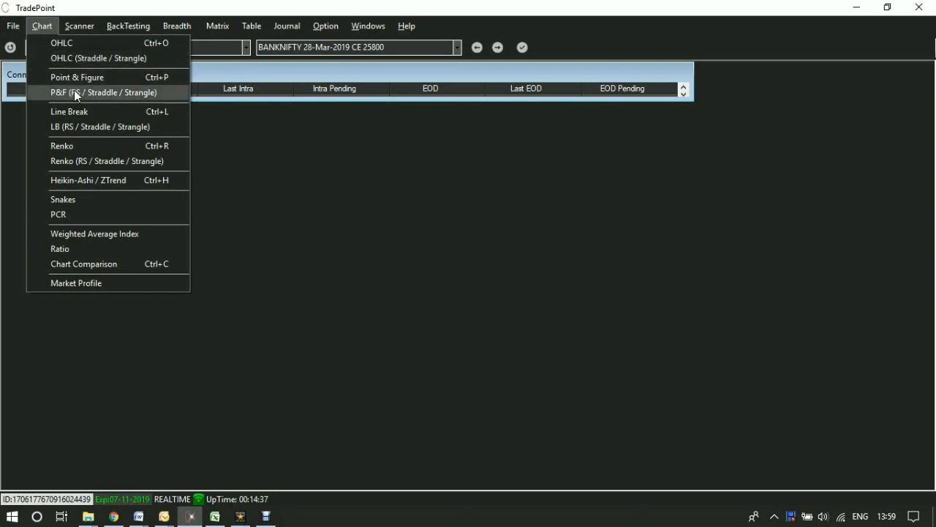
{"action": "mouse_move", "coordinate": [82, 160]}
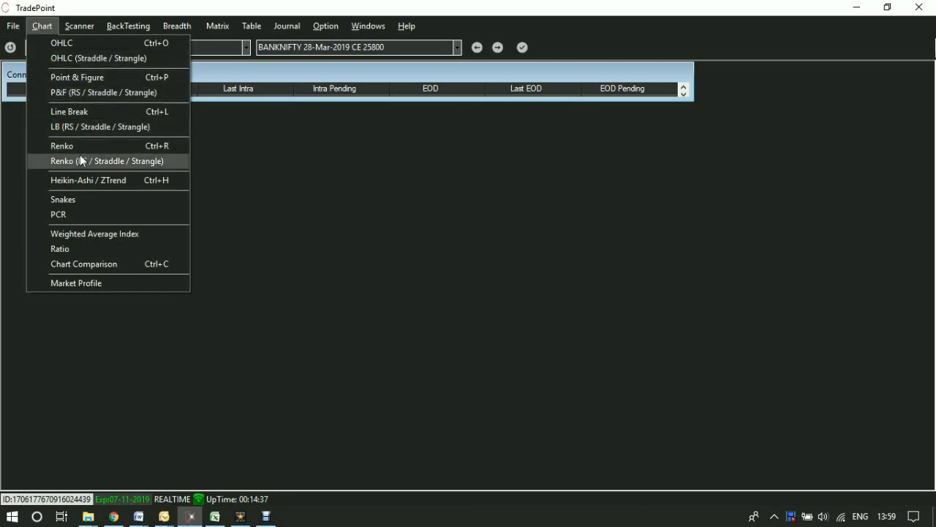
{"action": "mouse_move", "coordinate": [44, 35]}
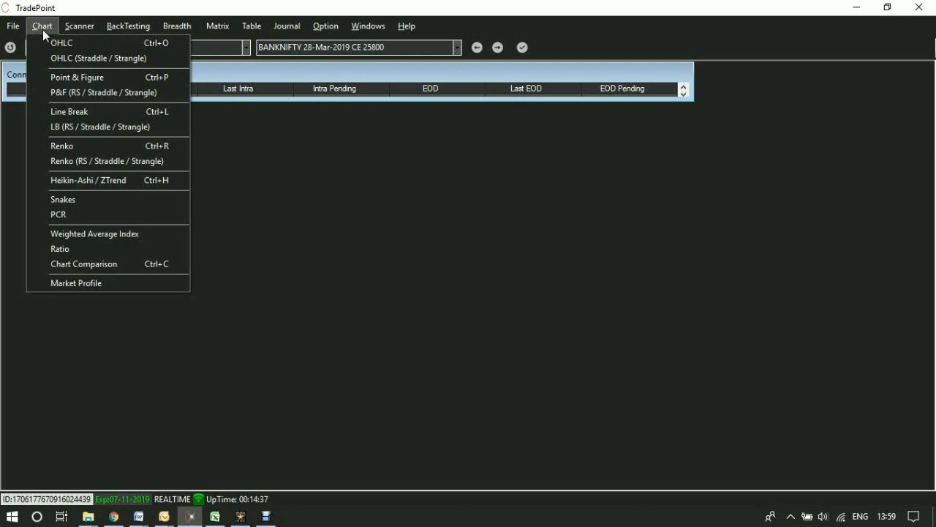
Start an OHLC straddle on market FNO with call NIFTY 28-Mar-2019 CE 11500 and put PE 11500
{"action": "left_click", "coordinate": [98, 59]}
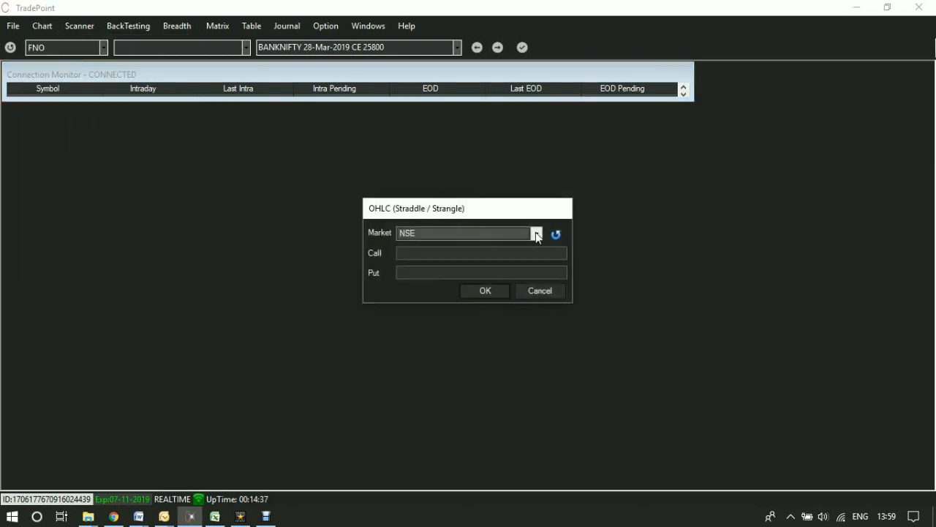
{"action": "left_click", "coordinate": [536, 232]}
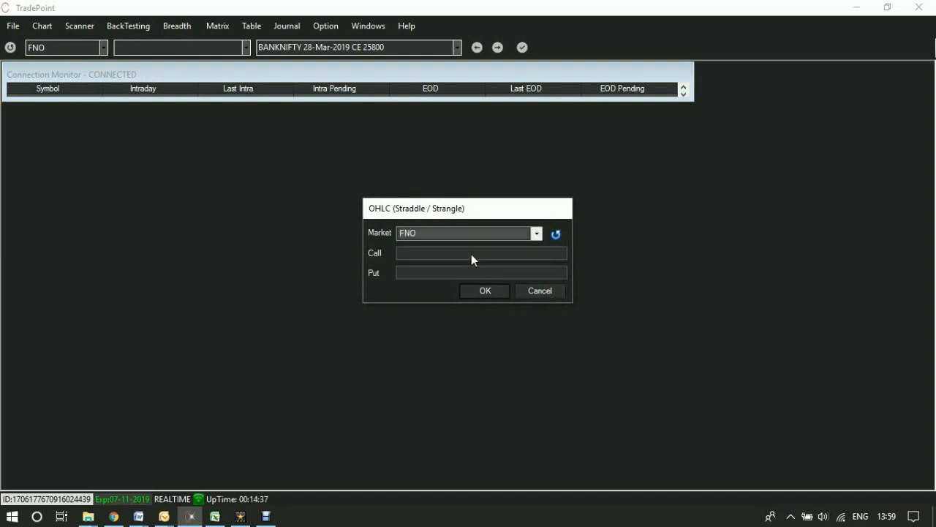
{"action": "type", "text": "NIFTY 28-Mar-2019 CE 11500"}
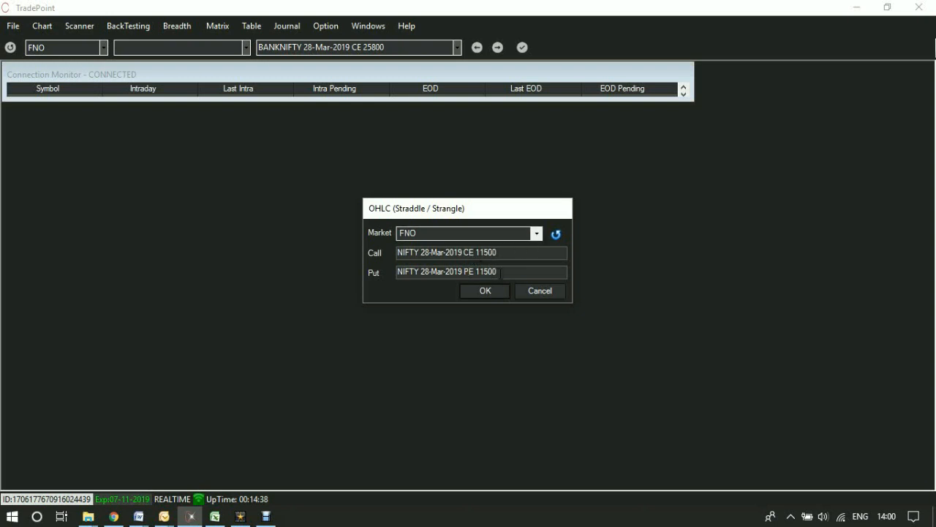
Plot the NIFTY 11500 straddle full-screen and switch it to 15-minute intraday data
{"action": "left_click", "coordinate": [484, 289]}
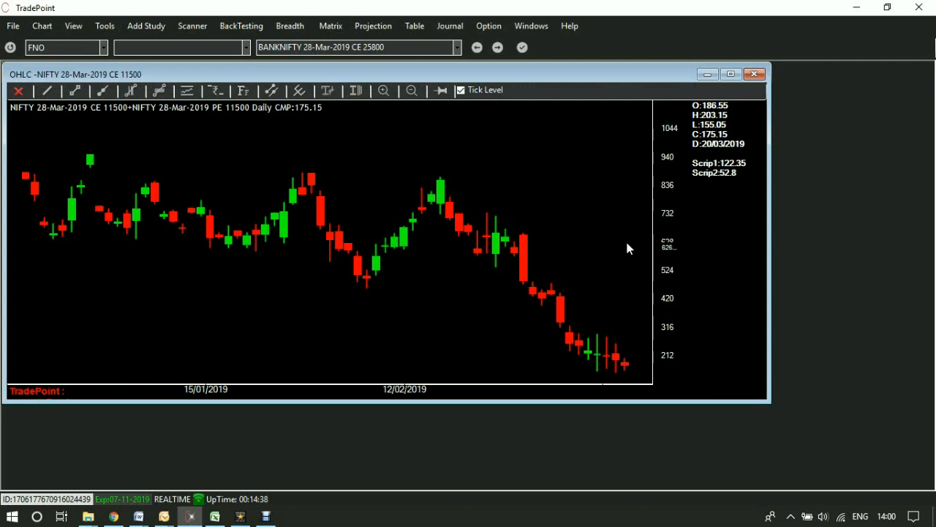
{"action": "left_click", "coordinate": [73, 27]}
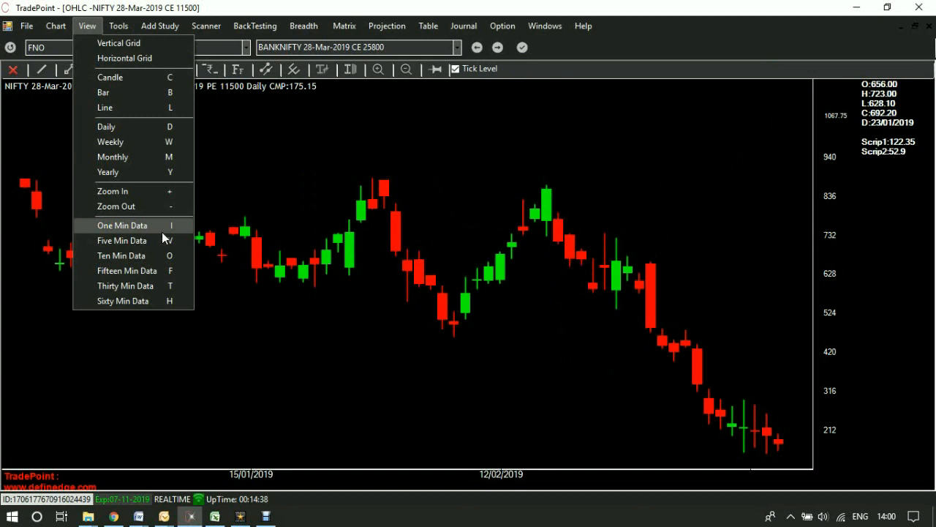
{"action": "left_click", "coordinate": [123, 301]}
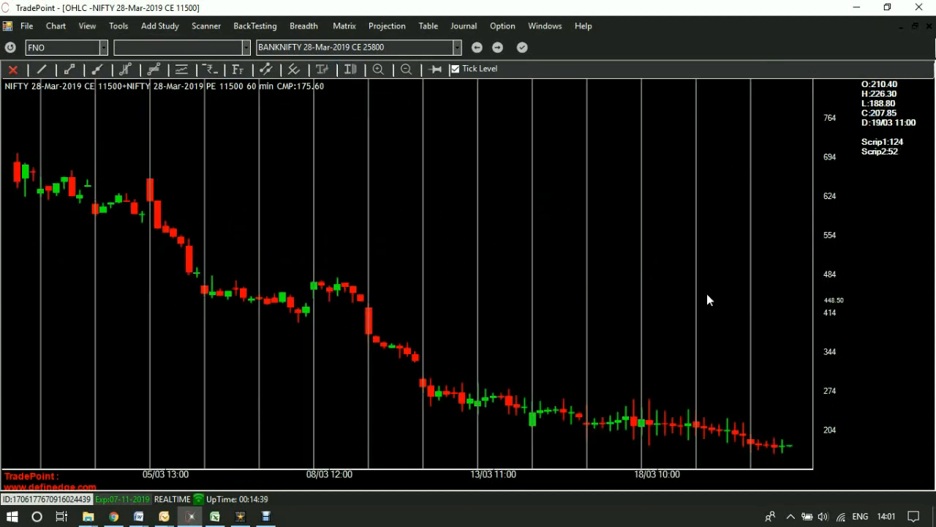
{"action": "left_click", "coordinate": [56, 26]}
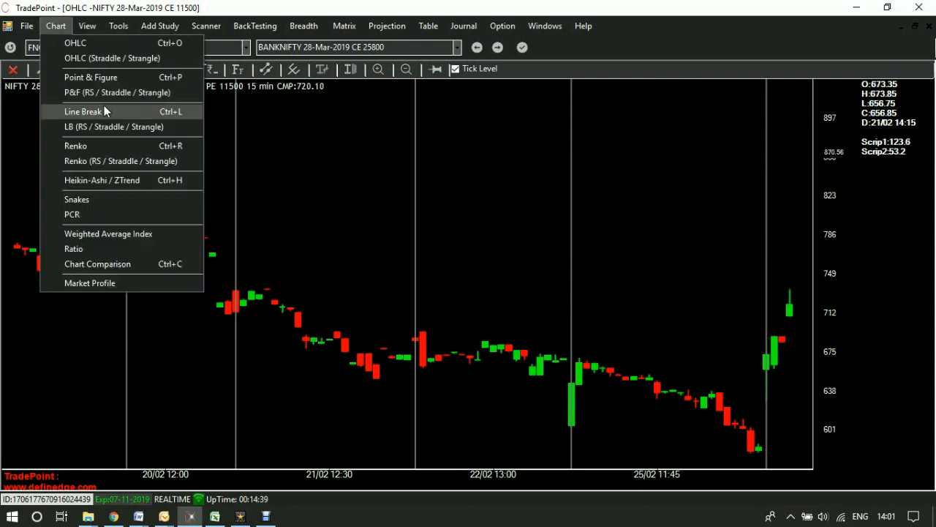
{"action": "mouse_move", "coordinate": [105, 92]}
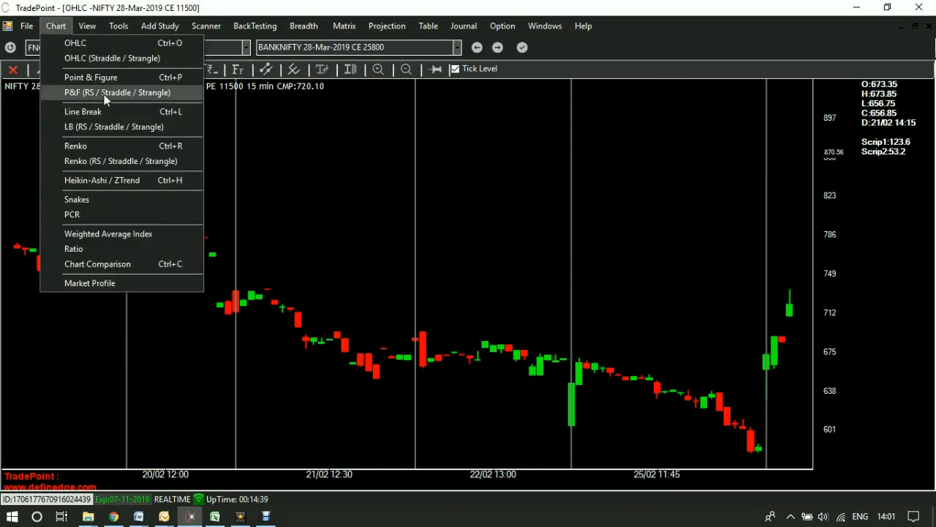
Plot a point-and-figure straddle chart of NIFTY 28-Mar-2019 CE 11500 + PE 11500
{"action": "left_click", "coordinate": [117, 92]}
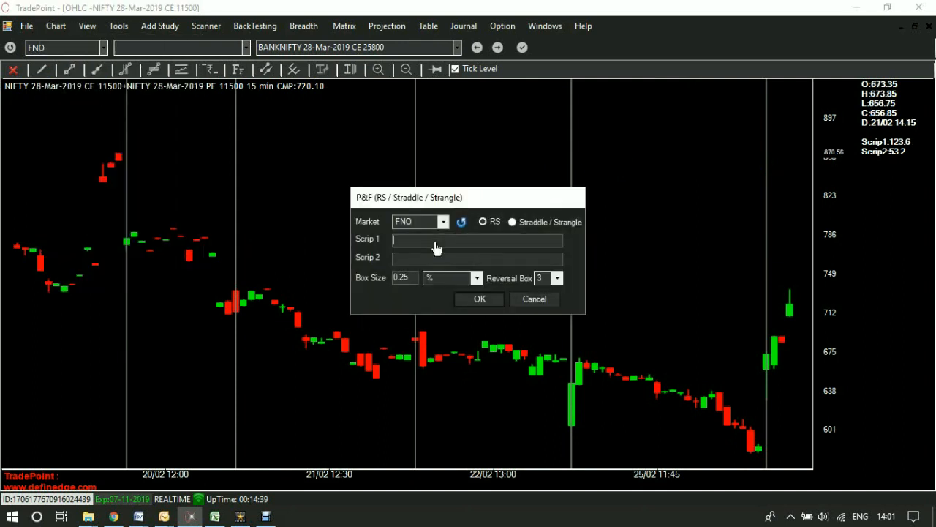
{"action": "left_click", "coordinate": [512, 223]}
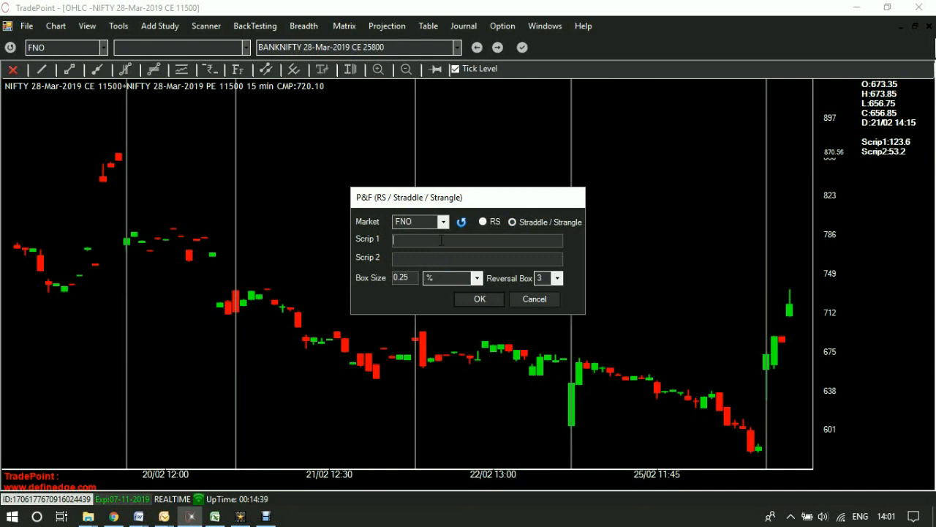
{"action": "type", "text": "NIFTY 28-Mar-2019 CE 11500"}
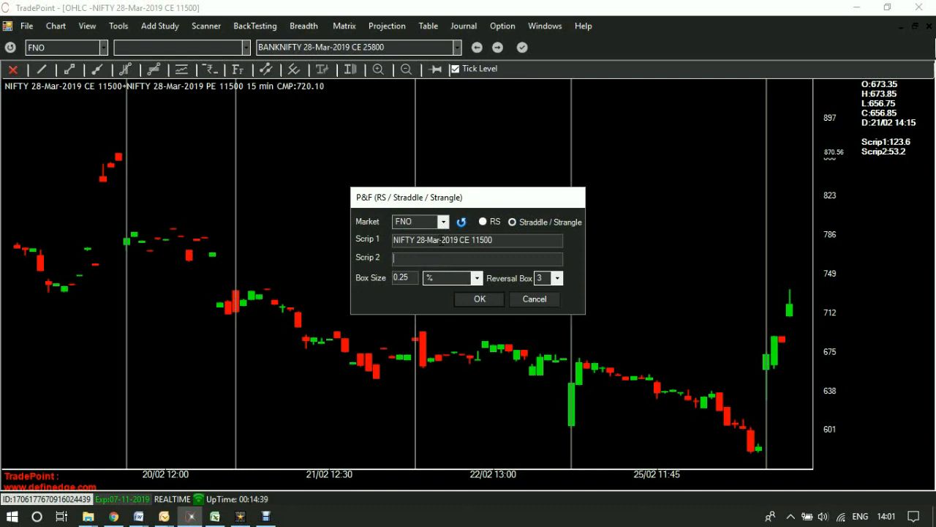
{"action": "left_click", "coordinate": [480, 298]}
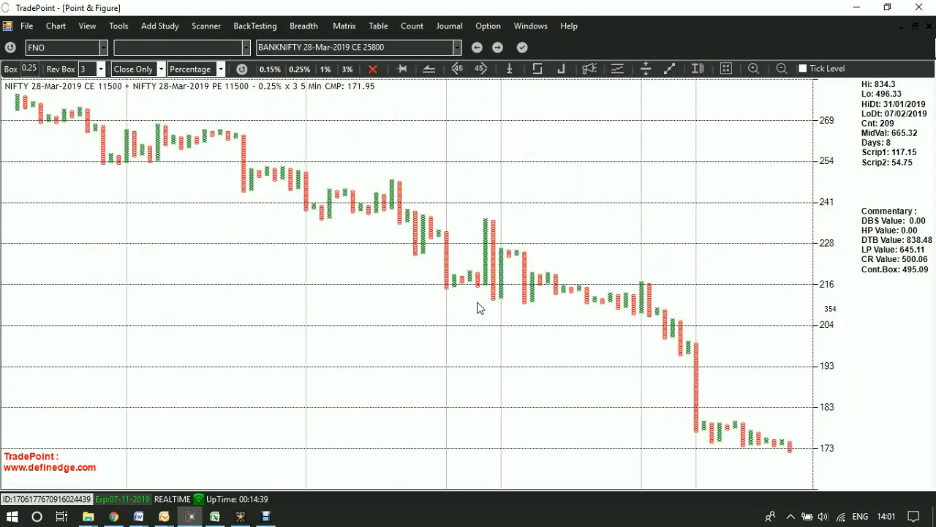
Add a Triple Moving Average study to the point-and-figure straddle chart
{"action": "left_click", "coordinate": [158, 26]}
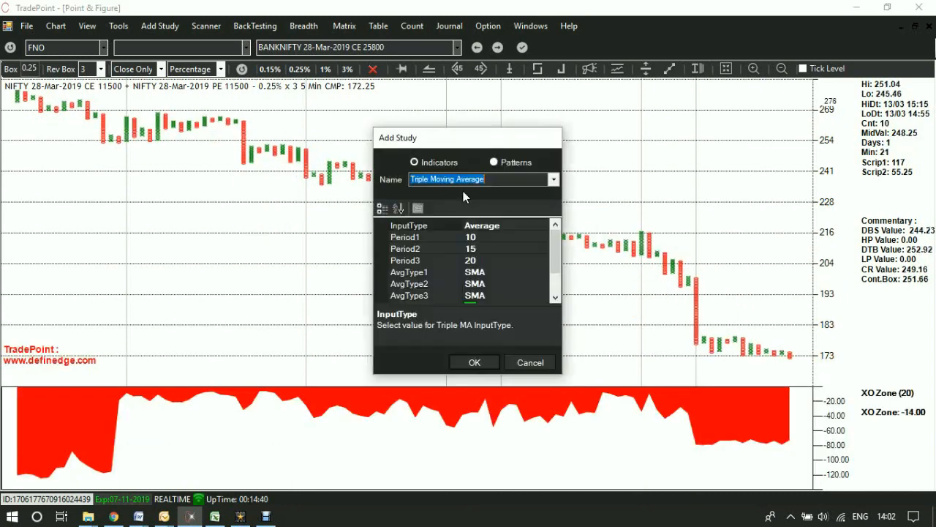
{"action": "left_click", "coordinate": [41, 26]}
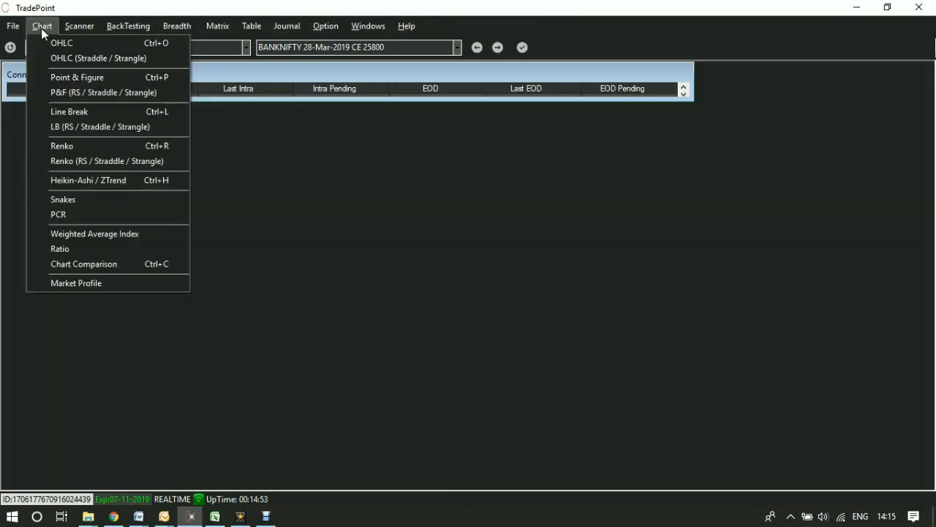
Plot a Renko straddle chart of NIFTY 28-Mar-2019 CE 11500 + PE 11500 with a Brick Zone indicator
{"action": "left_click", "coordinate": [105, 161]}
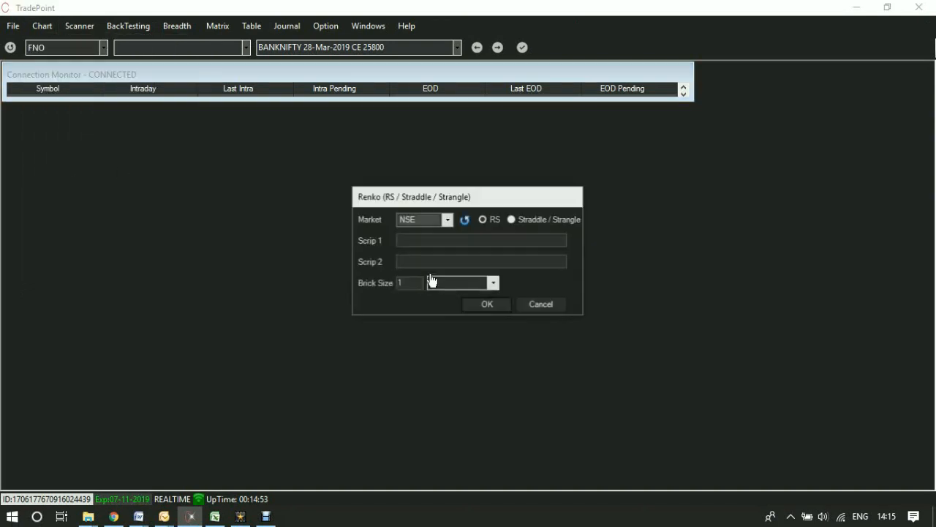
{"action": "left_click", "coordinate": [486, 303]}
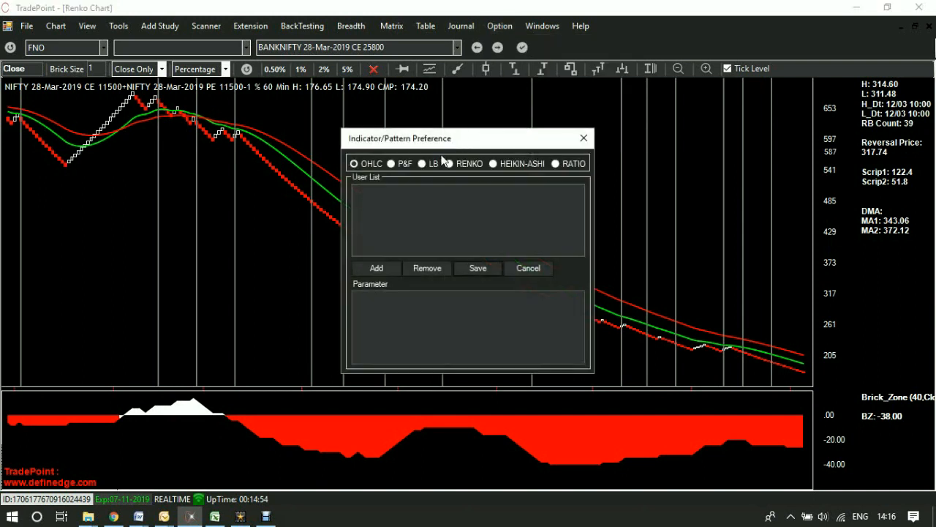
{"action": "mouse_move", "coordinate": [421, 178]}
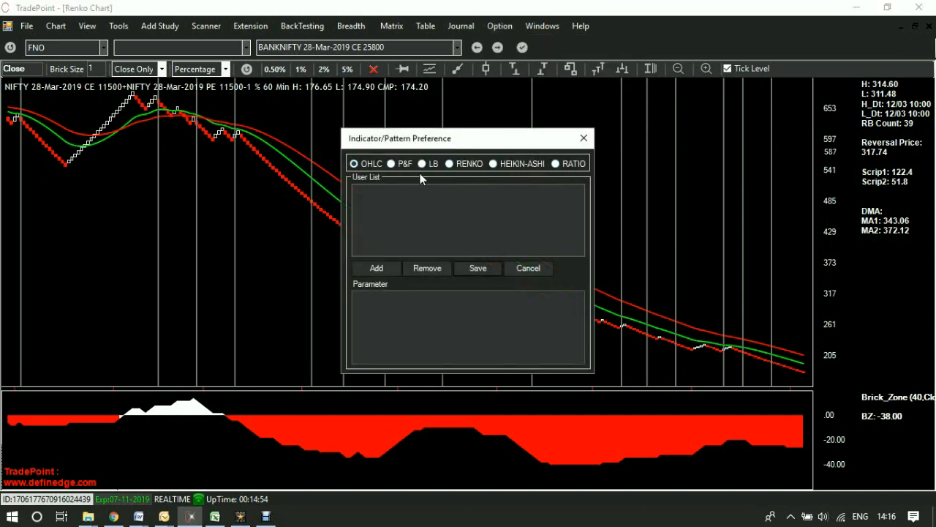
{"action": "mouse_move", "coordinate": [401, 178]}
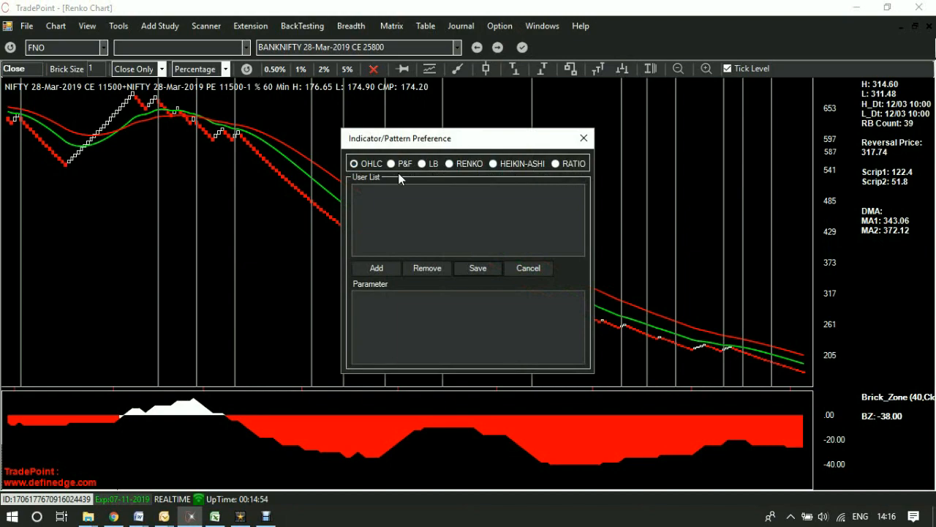